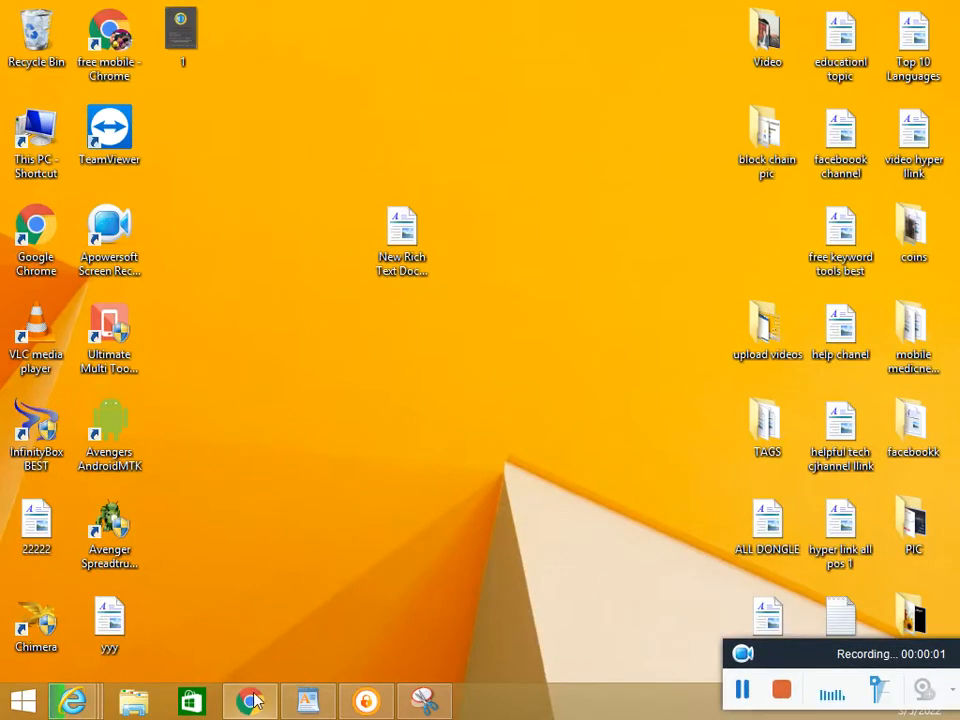
Launch Google Chrome from the taskbar to a new Google tab
{"action": "left_click", "coordinate": [250, 700]}
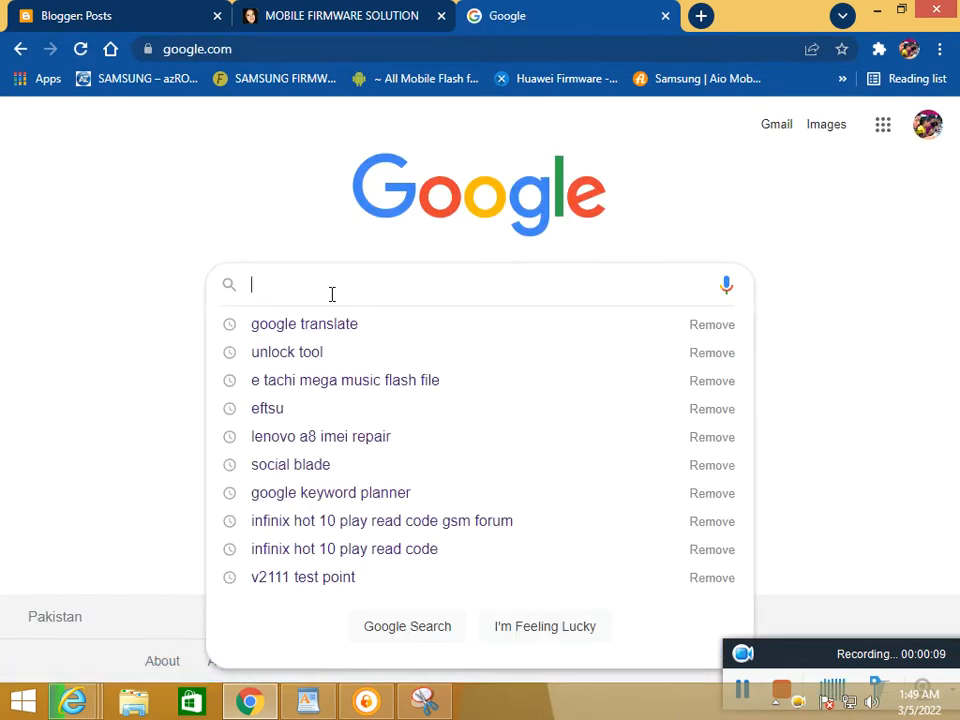
Search Google for 'unlock tool' and reach the blog's Latest Unlock Tool Download post
{"action": "type", "text": "unlo"}
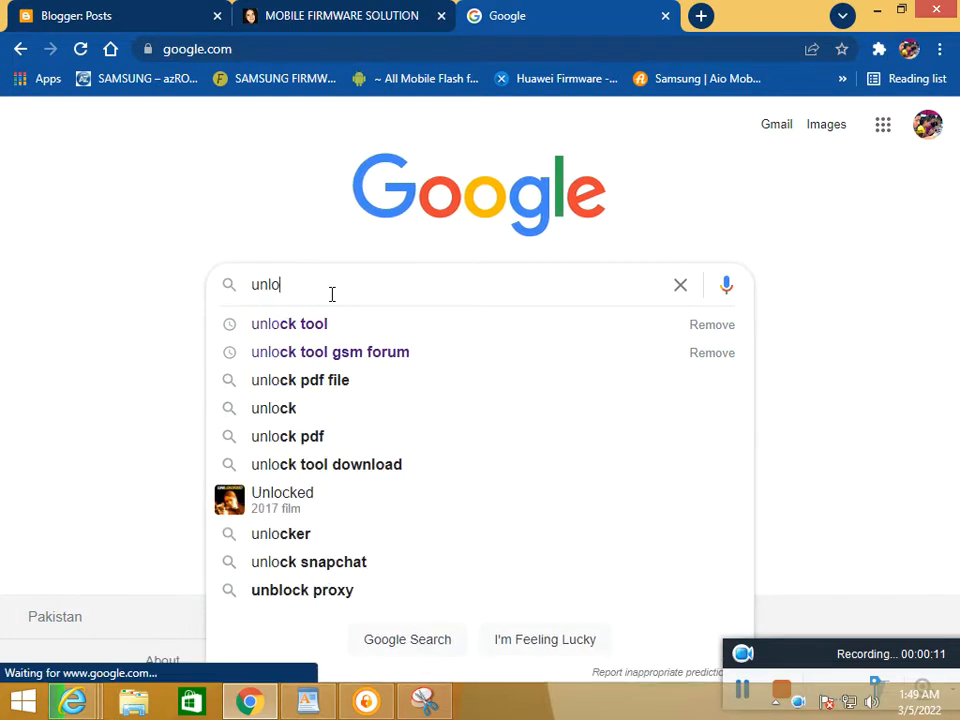
{"action": "left_click", "coordinate": [289, 323]}
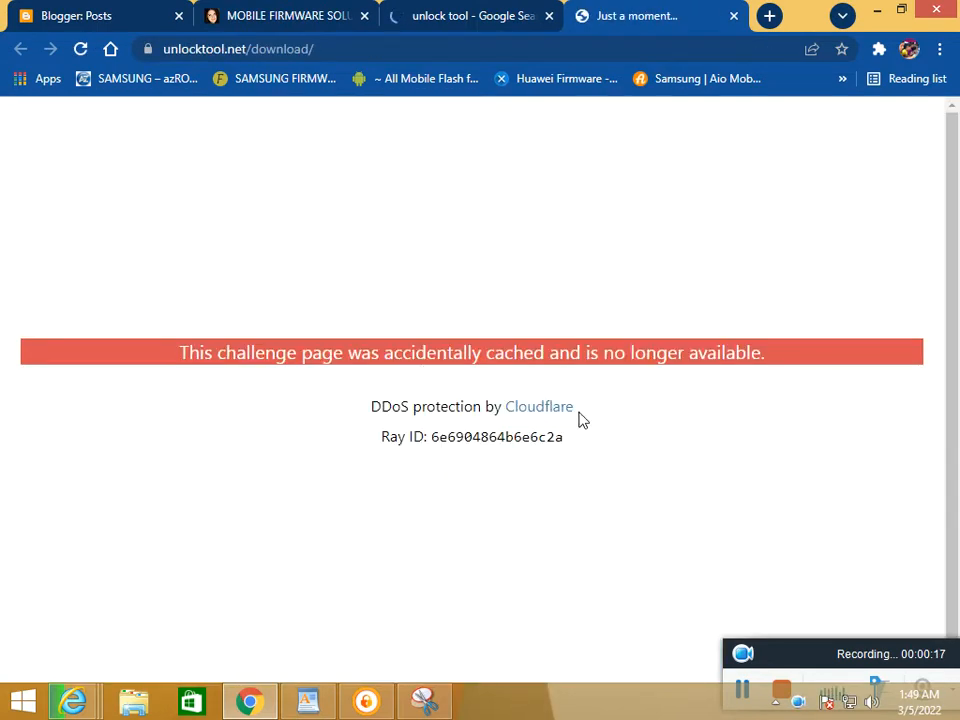
{"action": "mouse_move", "coordinate": [312, 396]}
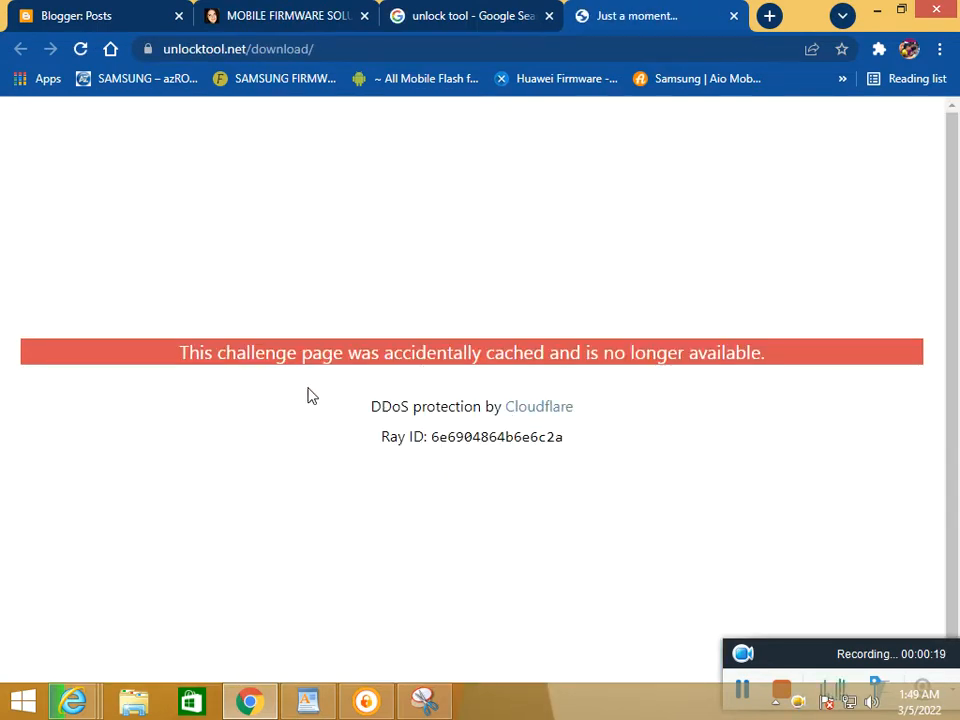
{"action": "left_click_drag", "start_coordinate": [312, 395], "coordinate": [640, 406]}
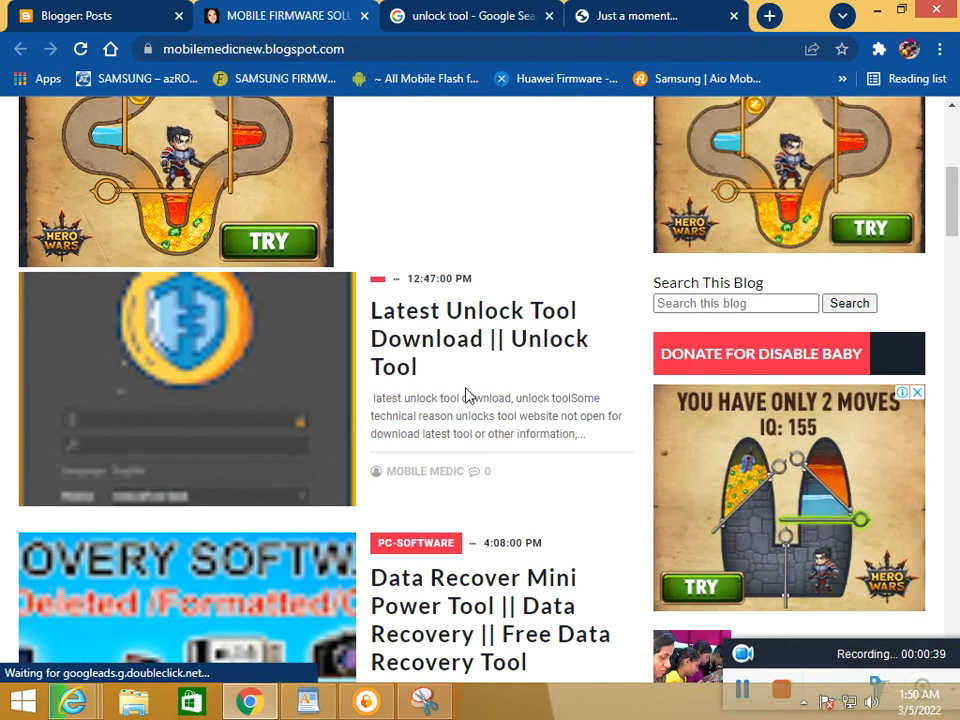
Follow the post's 'Unlock tool download' link to the MediaFire page for UnlockTool 2022
{"action": "scroll", "scroll_direction": "down", "scroll_amount": 3}
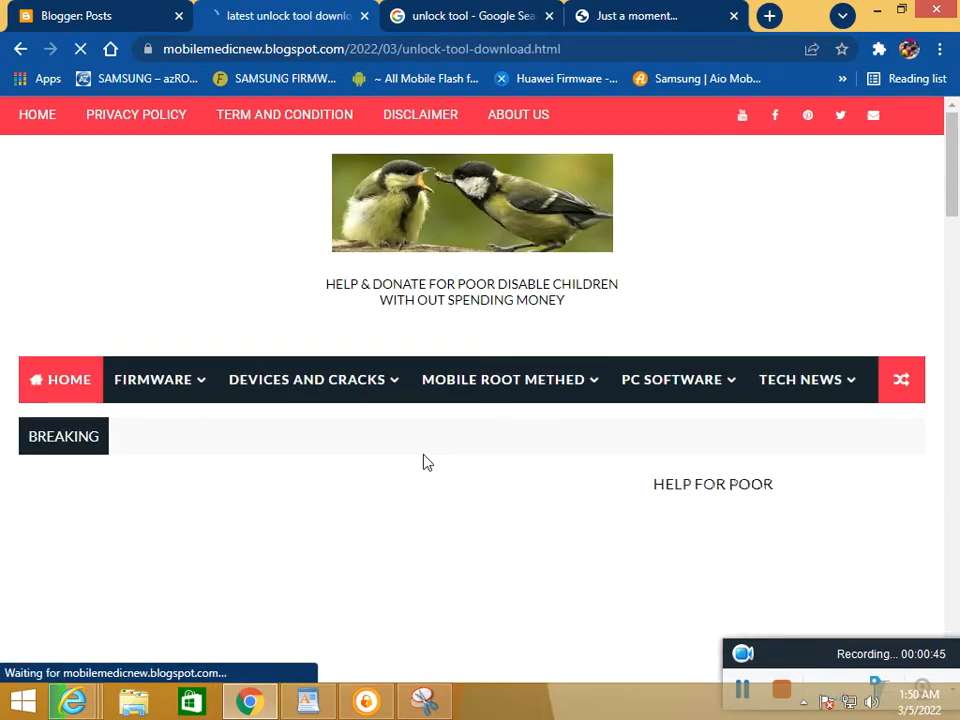
{"action": "scroll", "scroll_direction": "down", "scroll_amount": 3}
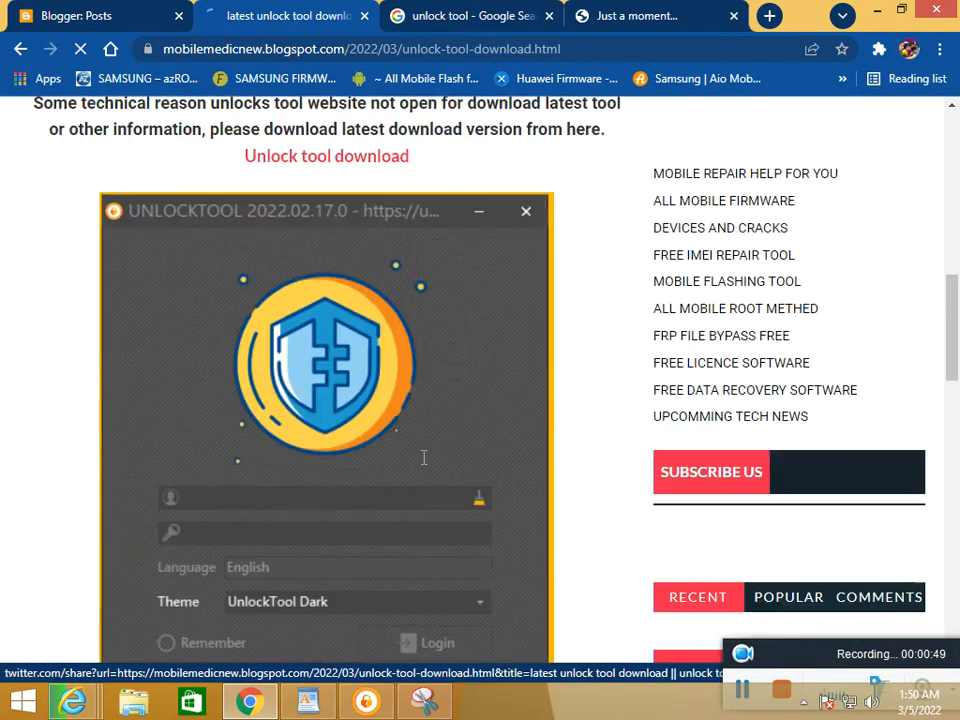
{"action": "scroll", "scroll_direction": "down", "scroll_amount": 3}
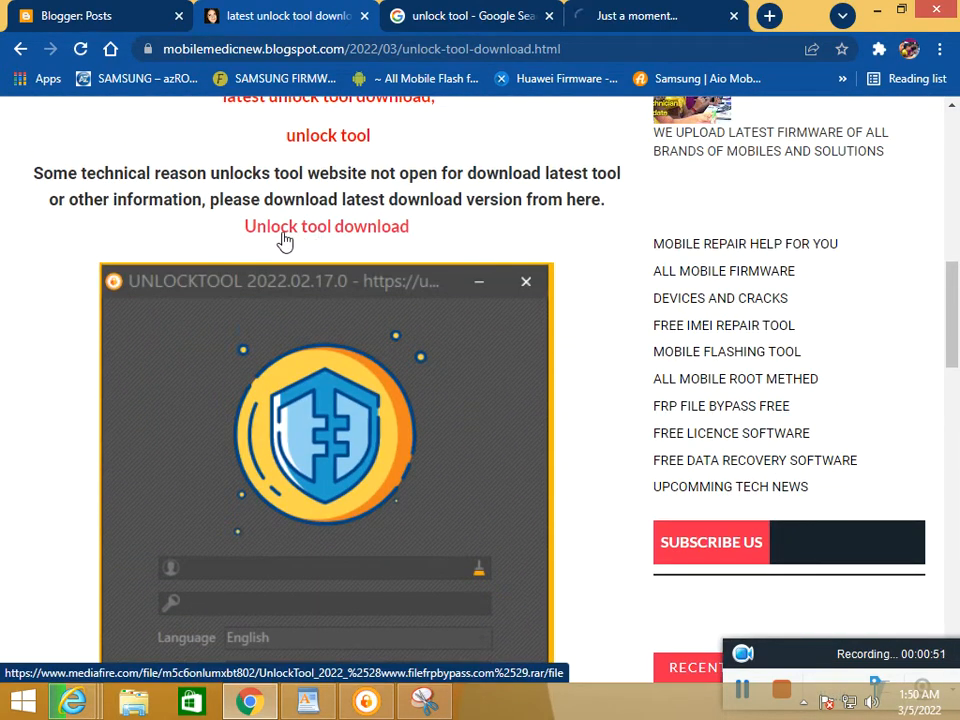
{"action": "left_click", "coordinate": [326, 226]}
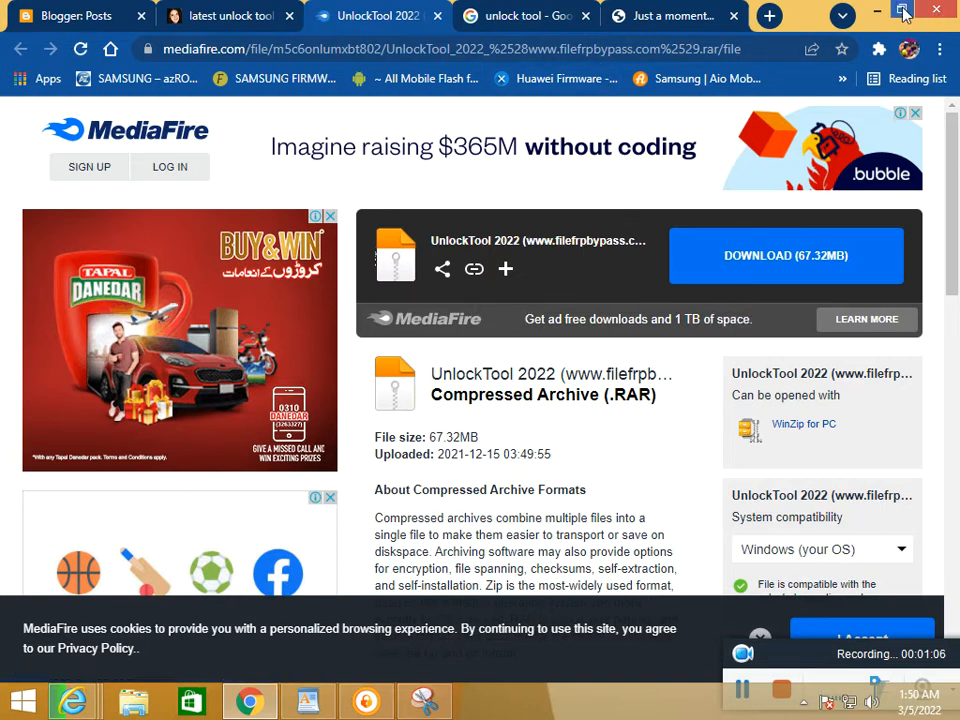
Minimize Chrome once the MediaFire UnlockTool 2022 RAR page loads
{"action": "left_click", "coordinate": [878, 11]}
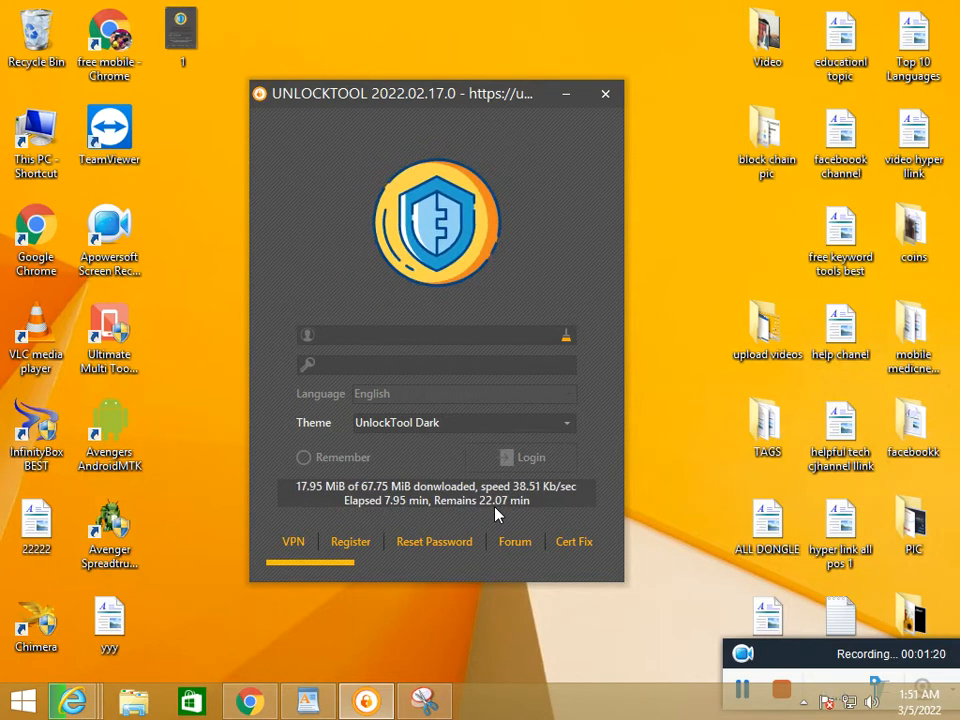
{"action": "mouse_move", "coordinate": [445, 485]}
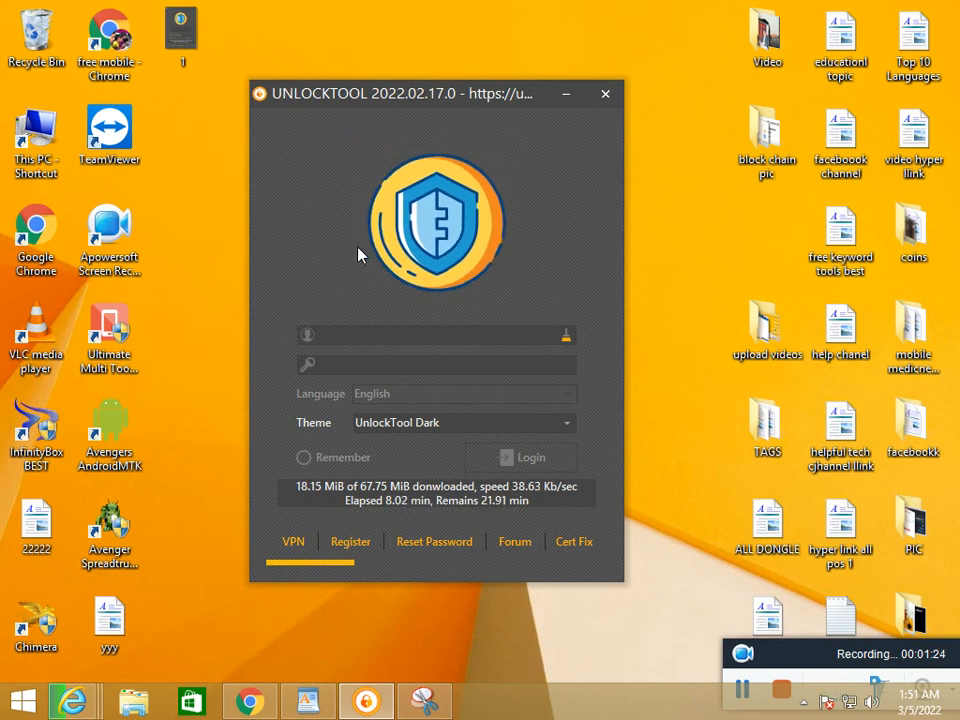
{"action": "mouse_move", "coordinate": [406, 138]}
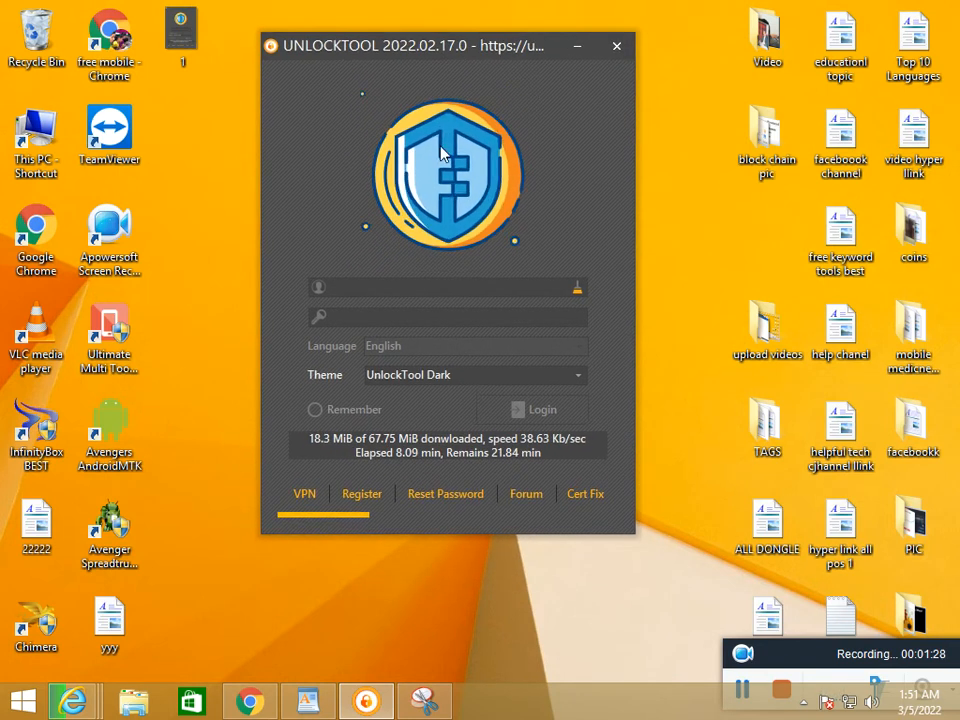
{"action": "mouse_move", "coordinate": [490, 477]}
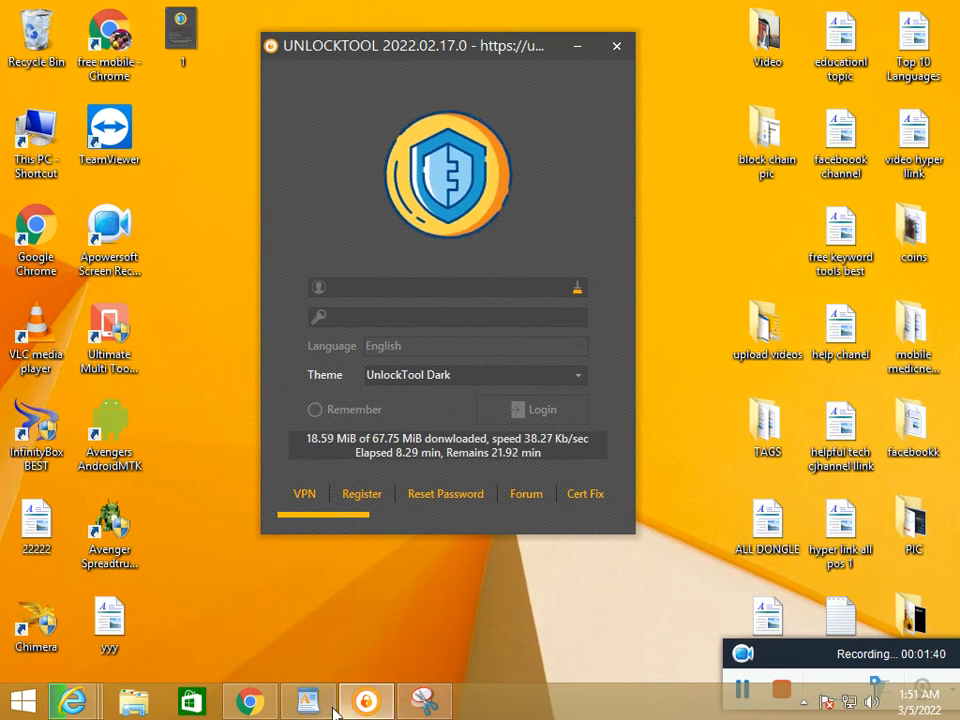
Restore Chrome to the MediaFire UnlockTool 2022 archive page after checking UnlockTool's update progress
{"action": "left_click", "coordinate": [250, 700]}
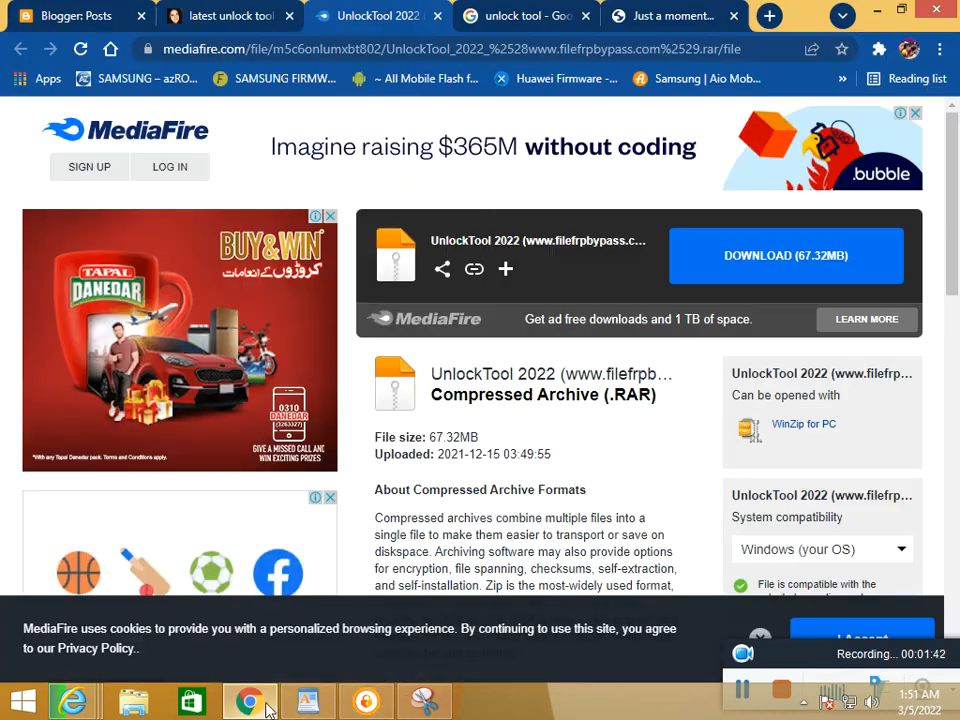
{"action": "mouse_move", "coordinate": [505, 270]}
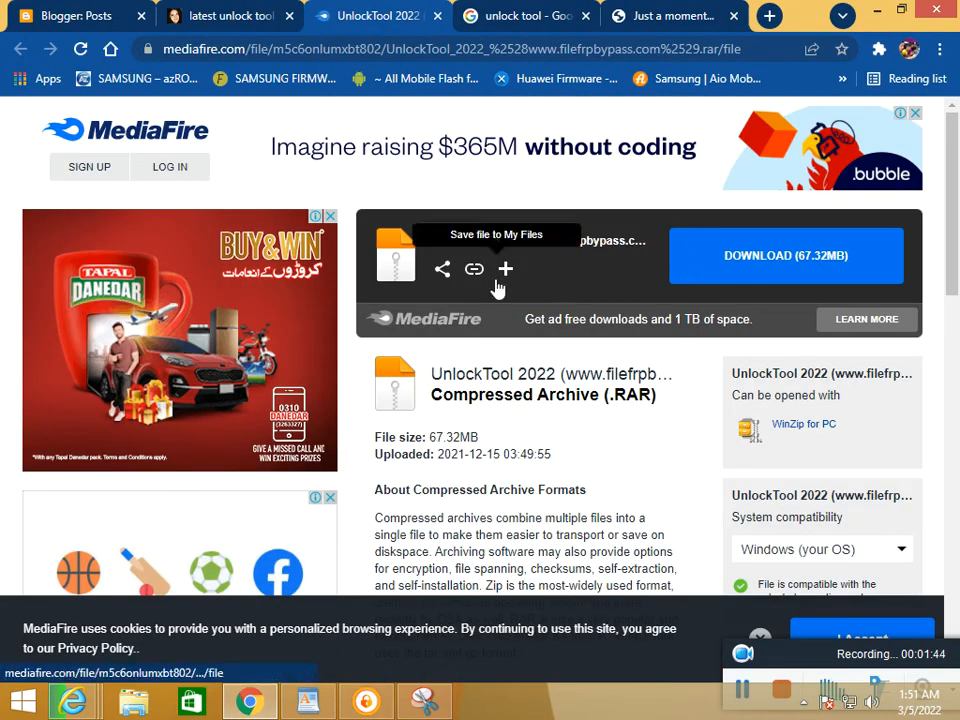